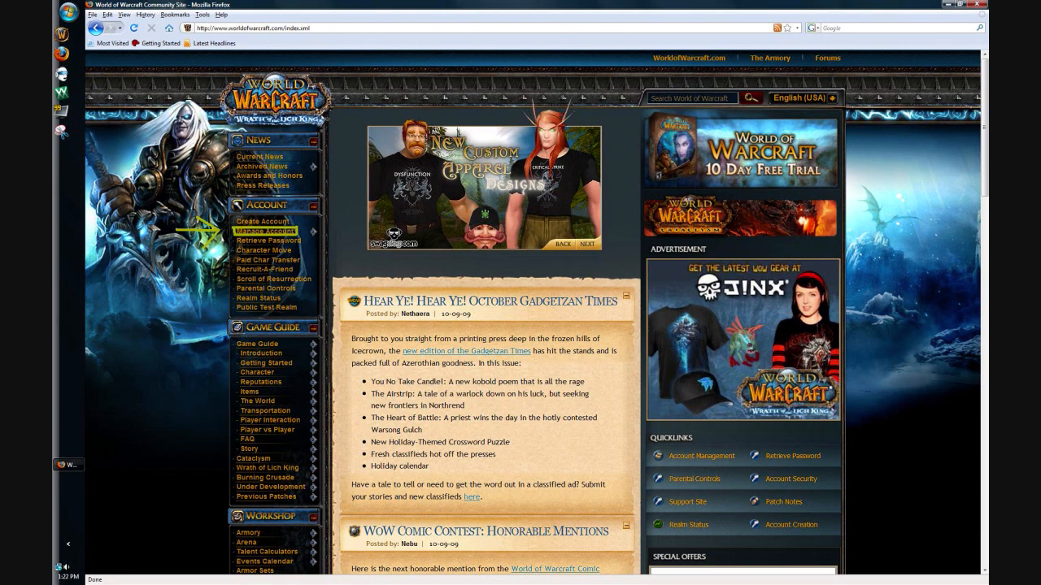
Reach the World of Warcraft account login page via Account Management in the sidebar
click(263, 231)
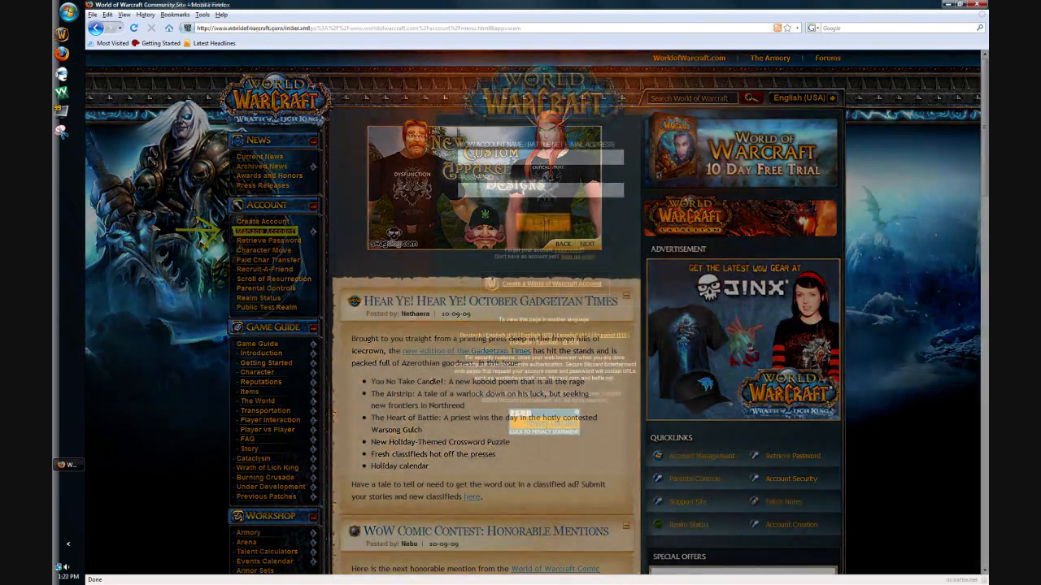
click(263, 231)
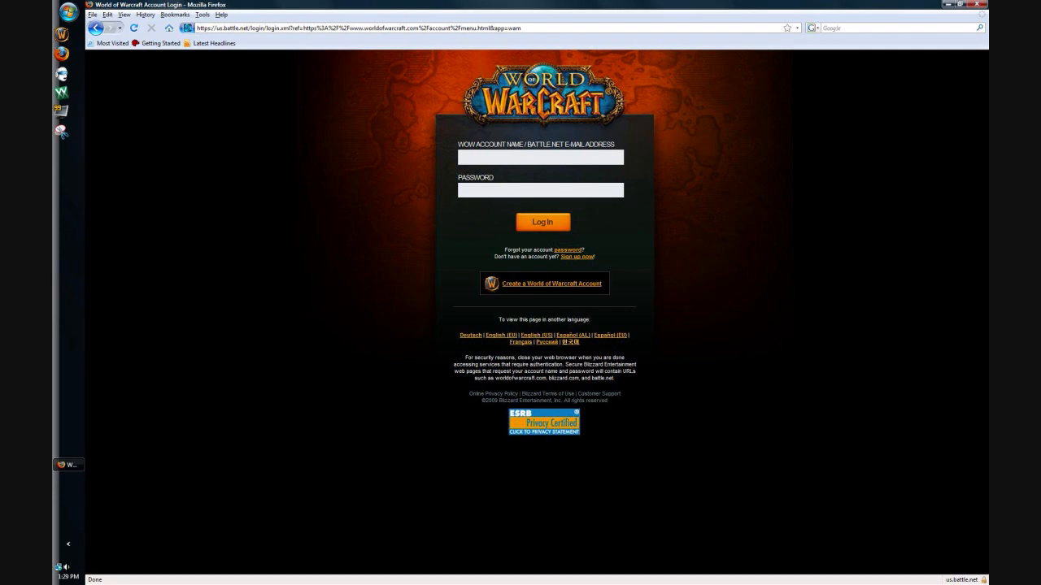
Load aol.com in a new browser tab
click(541, 221)
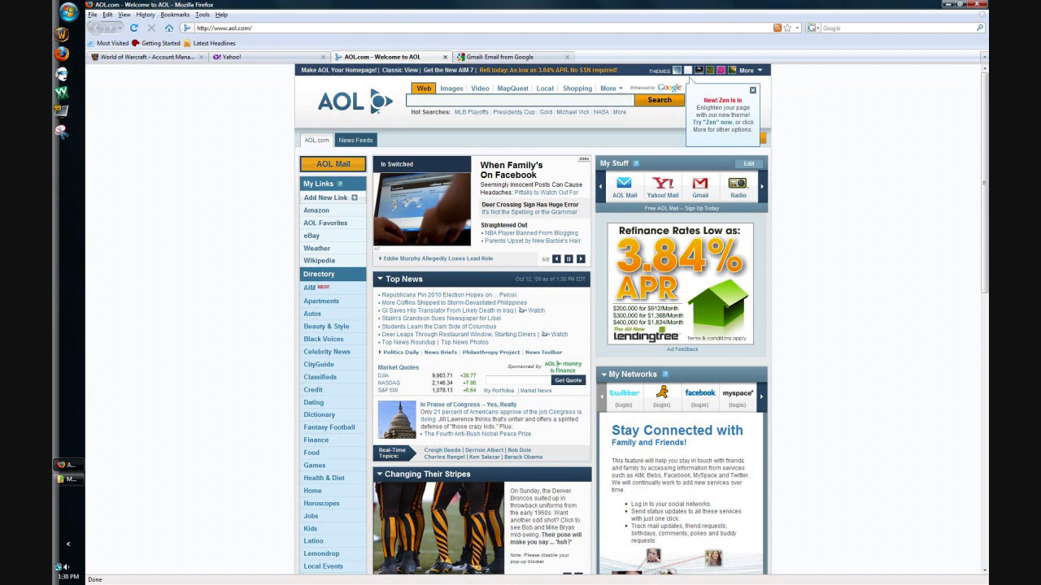
Load the Battle.net welcome page in the current tab, replacing AOL
click(504, 57)
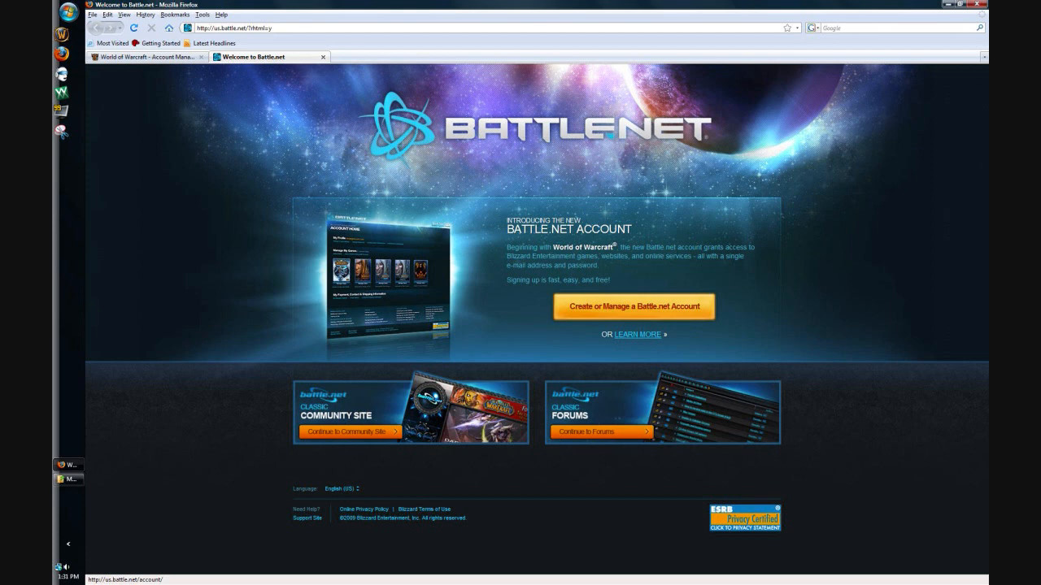
Begin Battle.net account sign-up, reaching the country of residence and terms step
click(634, 305)
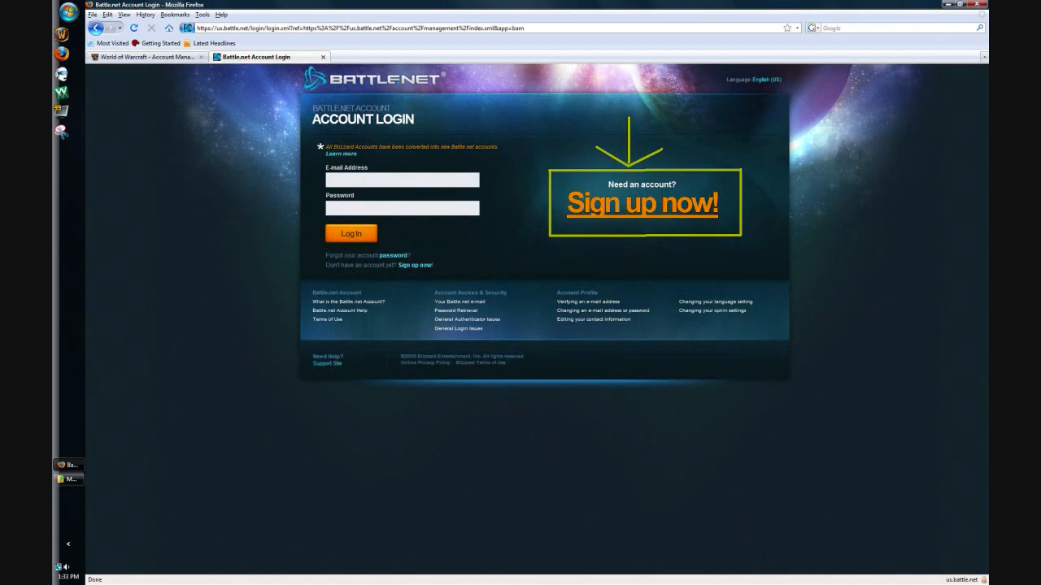
click(640, 201)
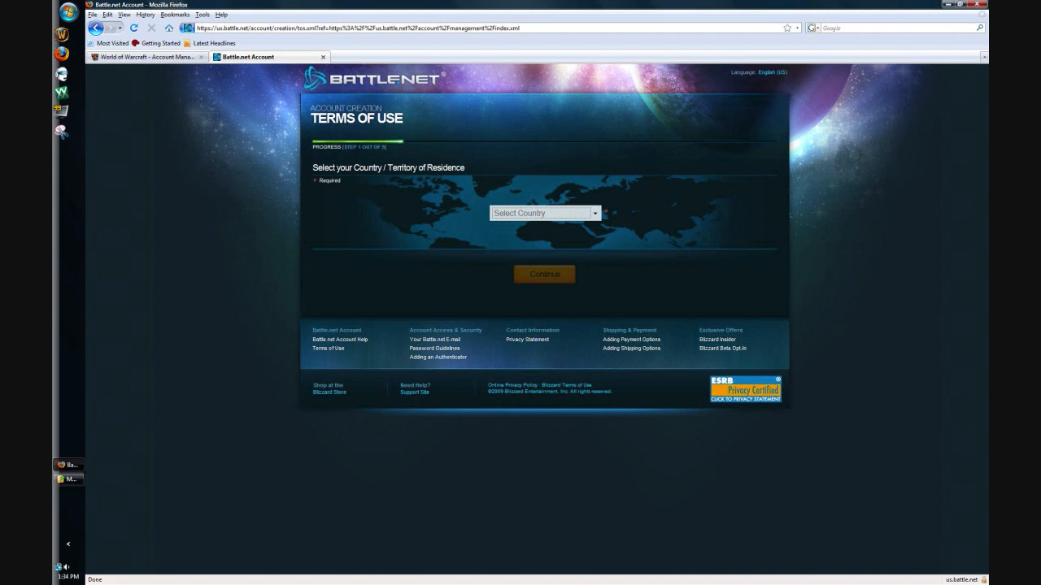
Choose United States as country, accept the terms of use and continue to account details
click(540, 213)
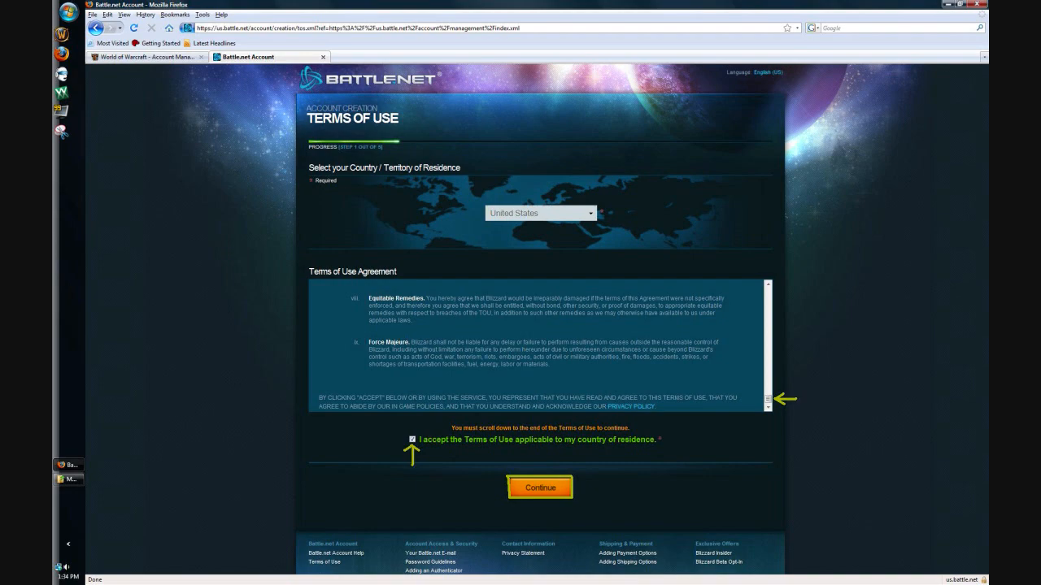
click(540, 488)
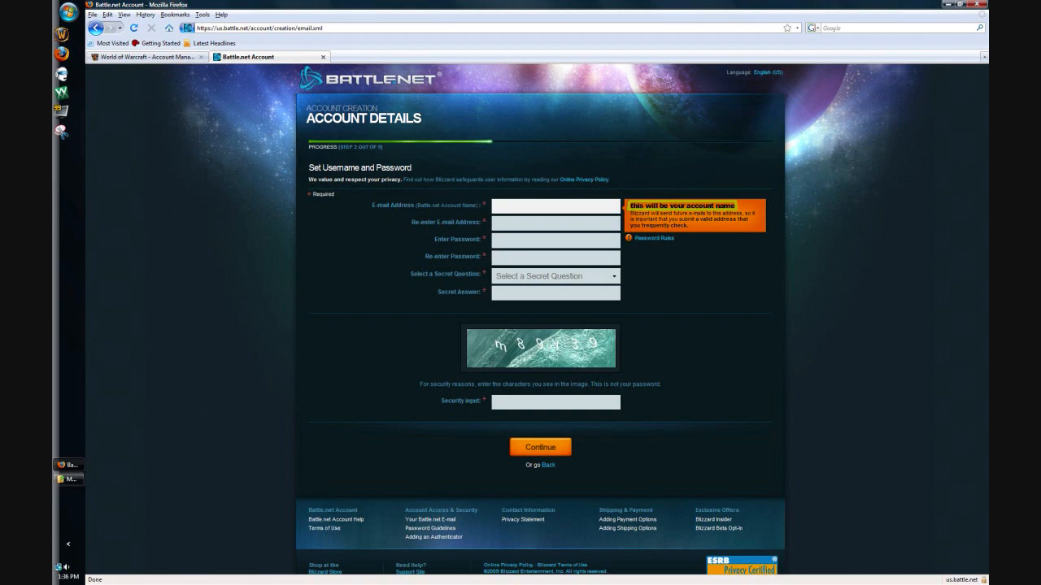
Enter email, password, secret question and security text, then continue to contact info
click(540, 448)
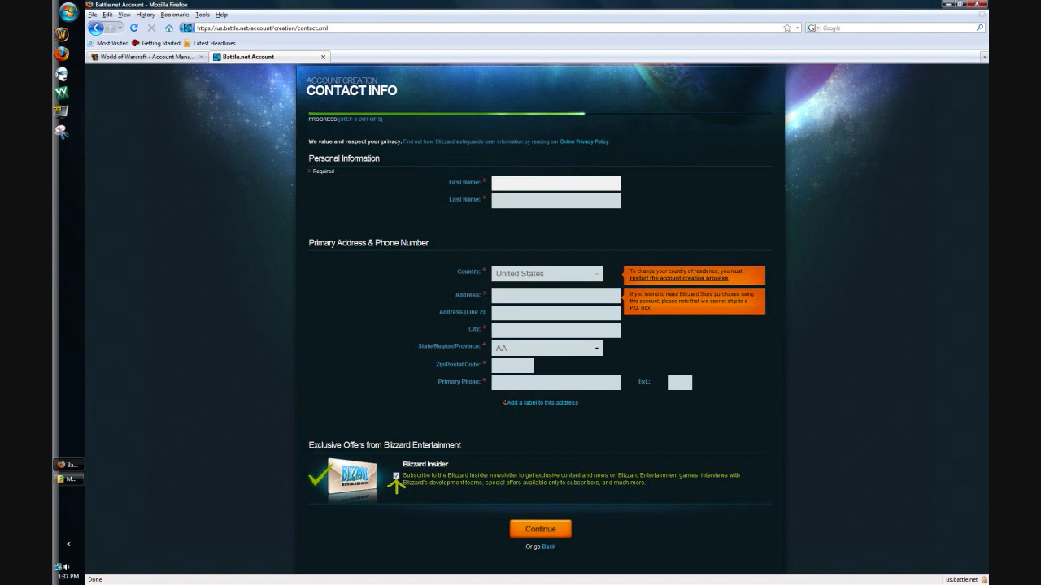
Enter name, address, city, state, zip and phone, continuing to the account summary
click(540, 529)
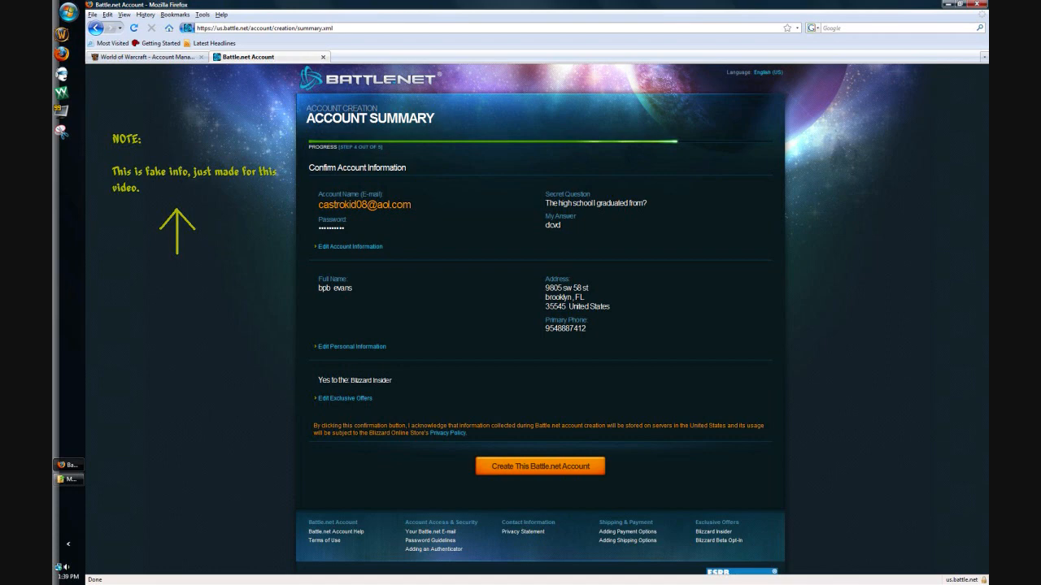
Create the Battle.net account and continue to Account Home with the merge prompt
click(539, 465)
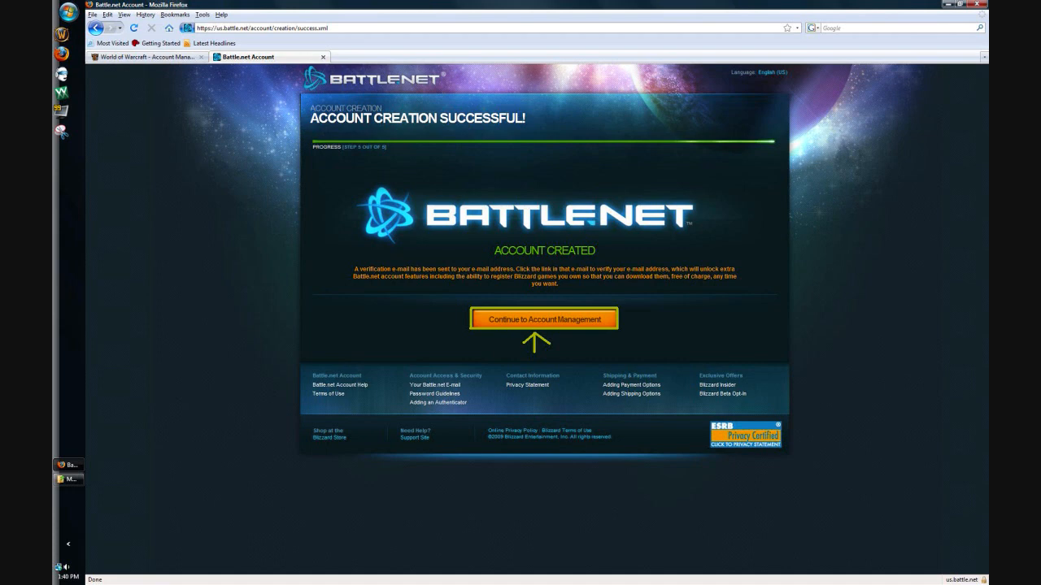
click(543, 317)
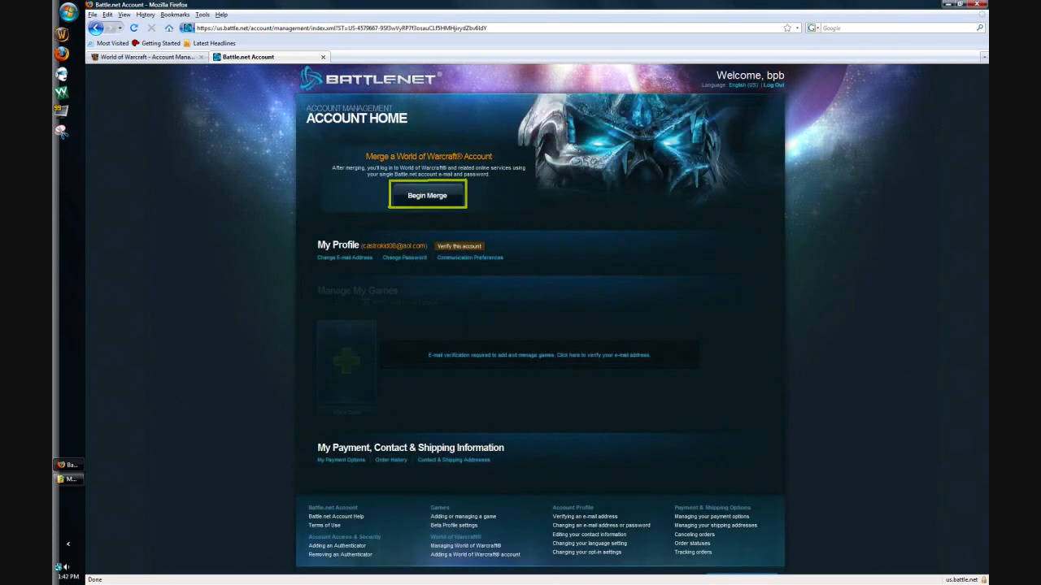